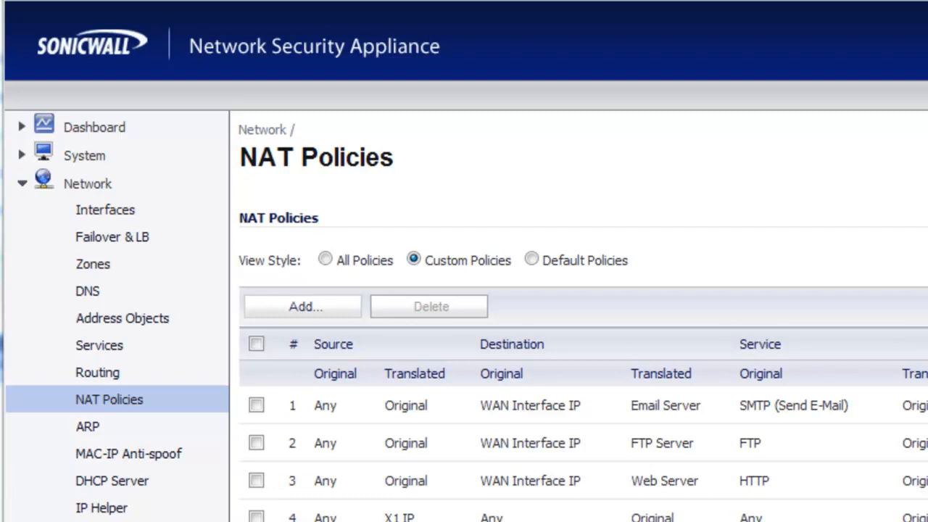
{"action": "mouse_move", "coordinate": [374, 493]}
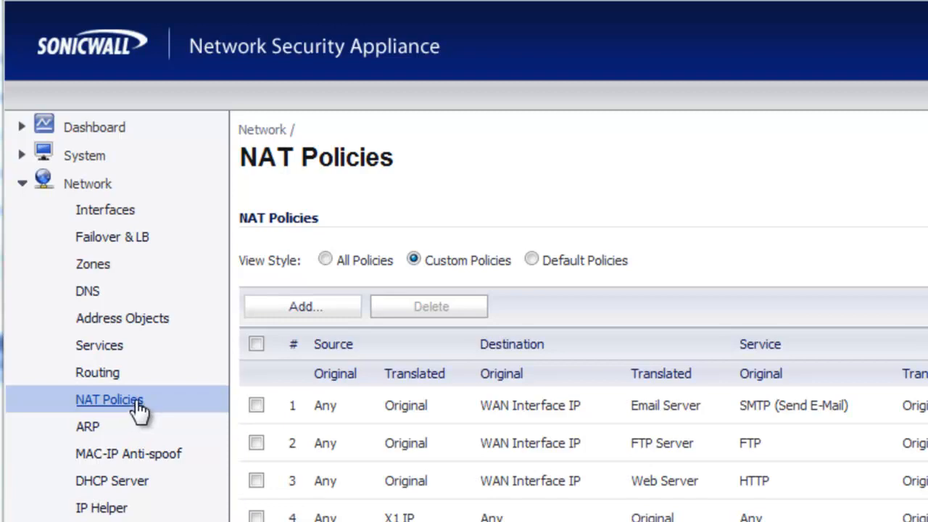
Begin a new NAT policy with Original Source Any and Translated Source Original.
{"action": "left_click", "coordinate": [302, 306]}
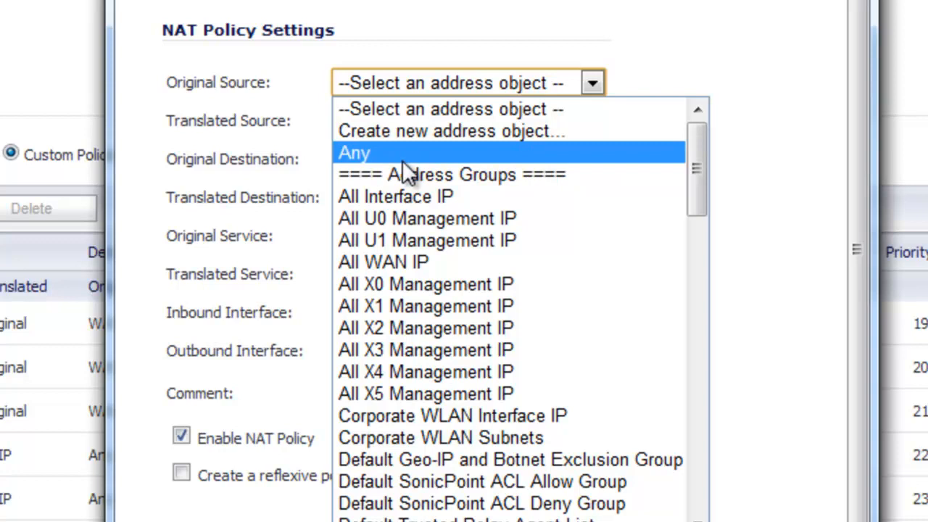
{"action": "left_click", "coordinate": [354, 153]}
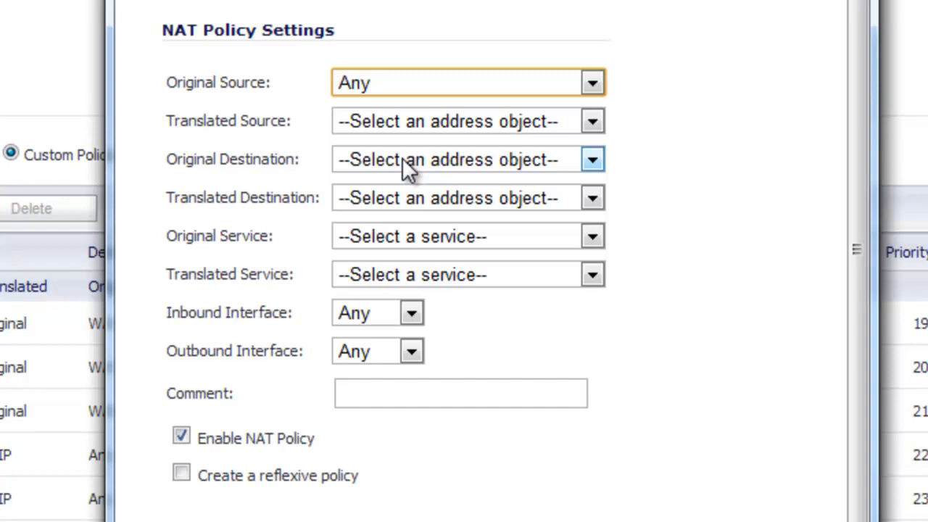
{"action": "left_click", "coordinate": [591, 122]}
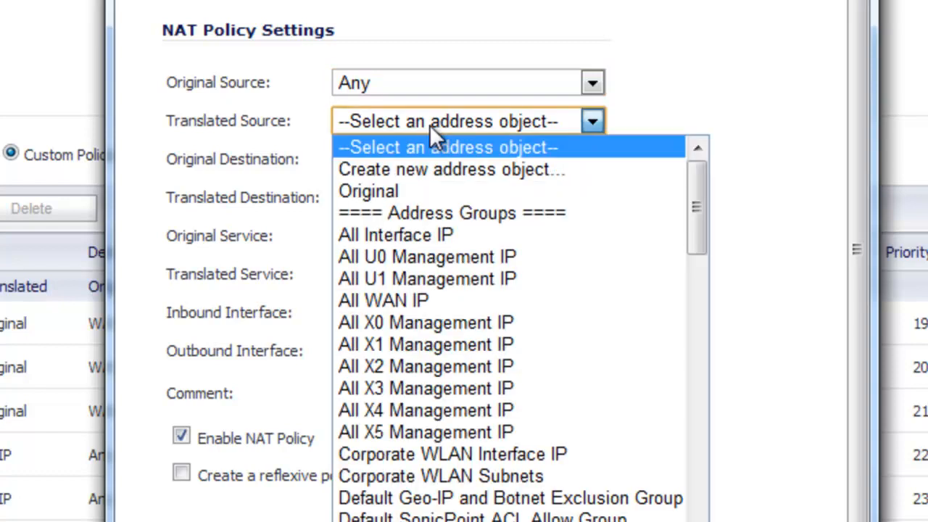
{"action": "left_click", "coordinate": [369, 191]}
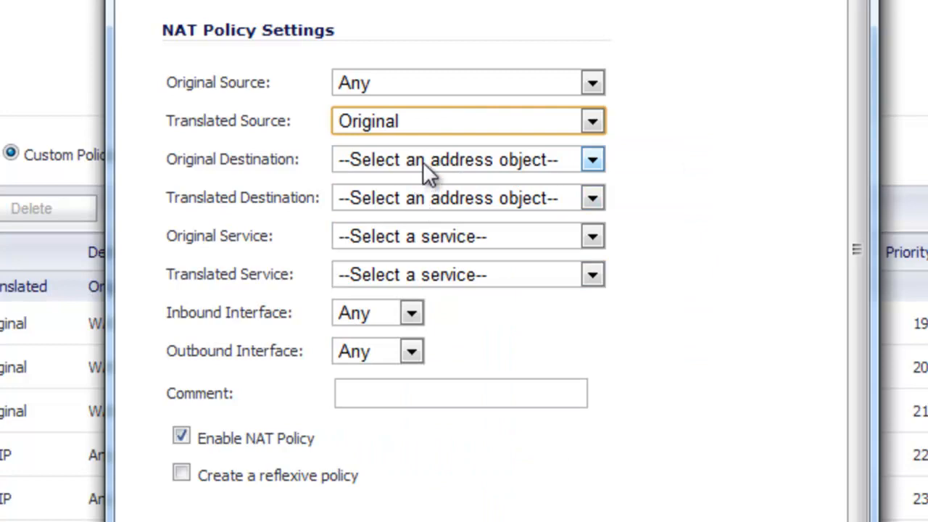
{"action": "left_click", "coordinate": [592, 158]}
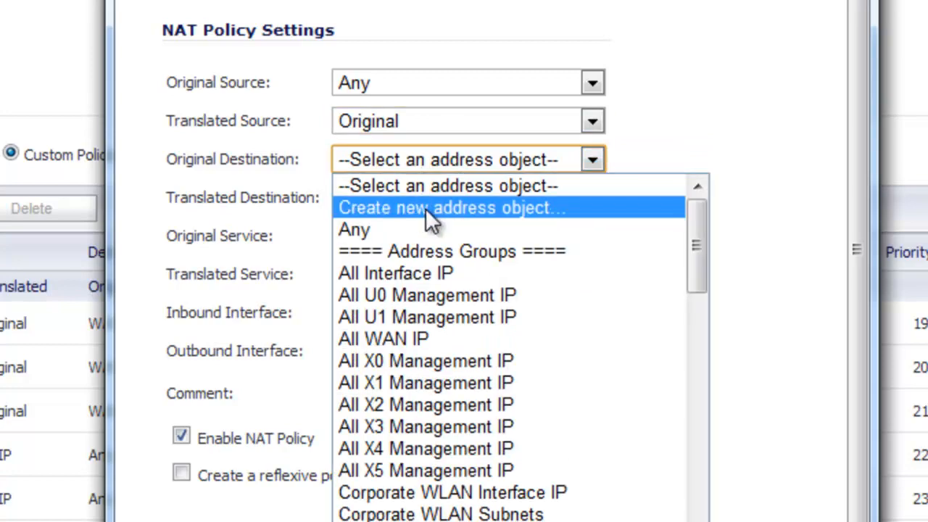
Create WAN address object 24.64.20.20 with IP 24.64.20.20 as the original destination.
{"action": "left_click", "coordinate": [452, 208]}
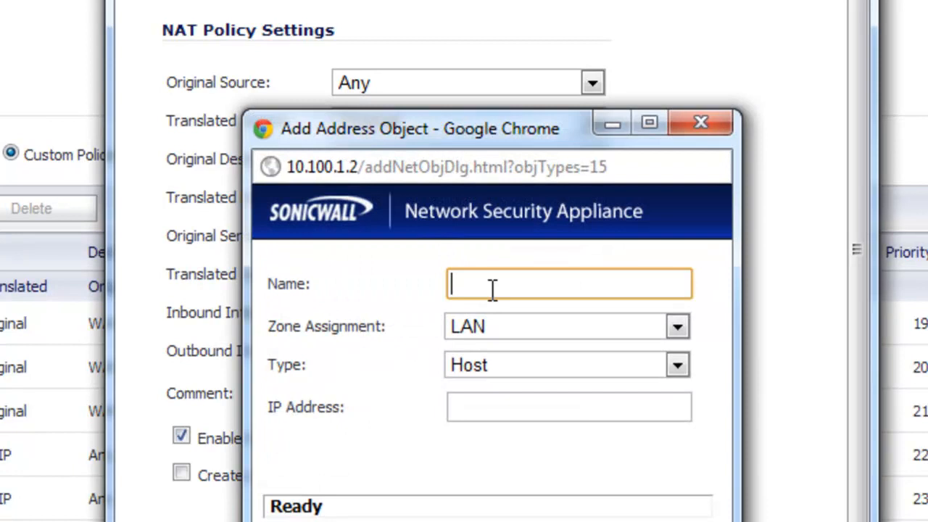
{"action": "mouse_move", "coordinate": [413, 360]}
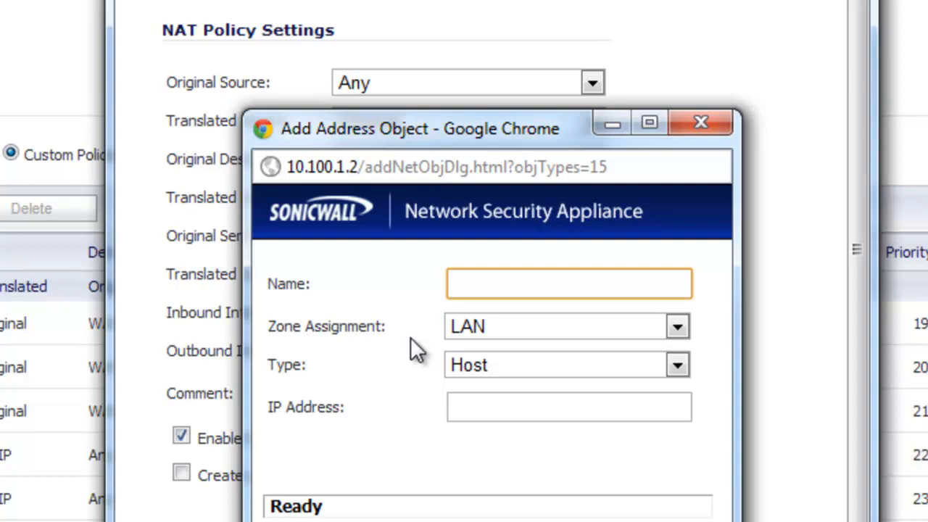
{"action": "type", "text": "24.64"}
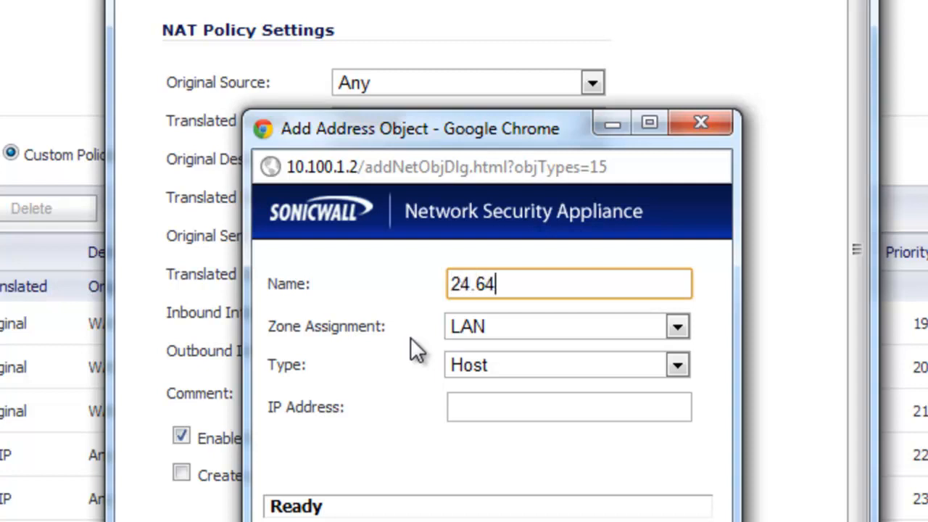
{"action": "type", "text": ".20.20"}
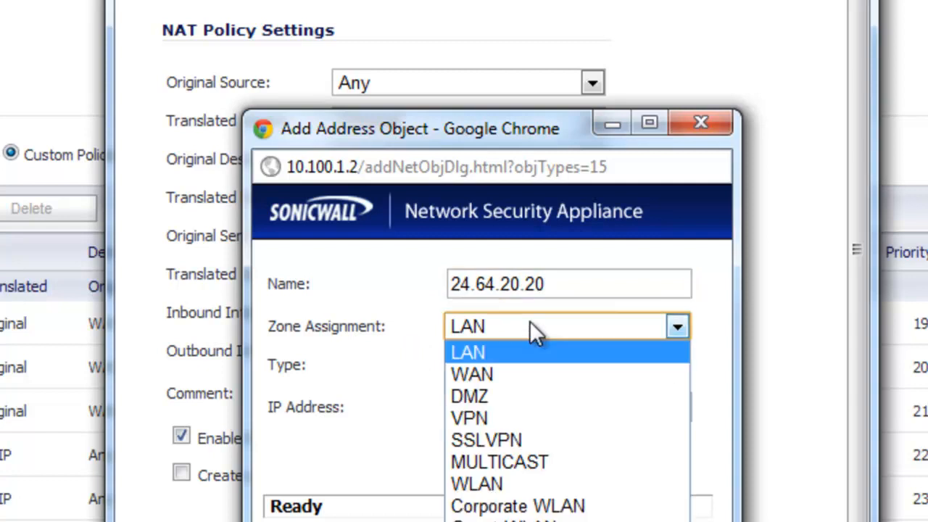
{"action": "left_click", "coordinate": [469, 374]}
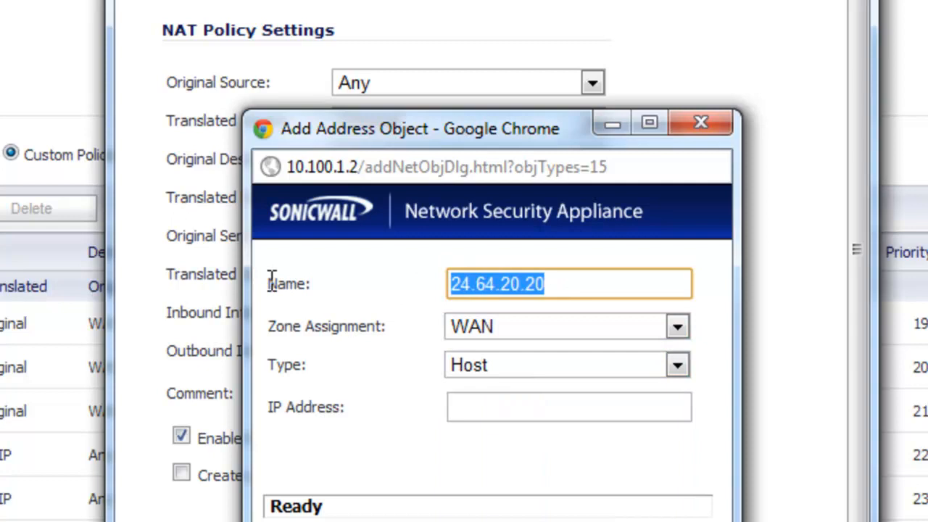
{"action": "mouse_move", "coordinate": [488, 406]}
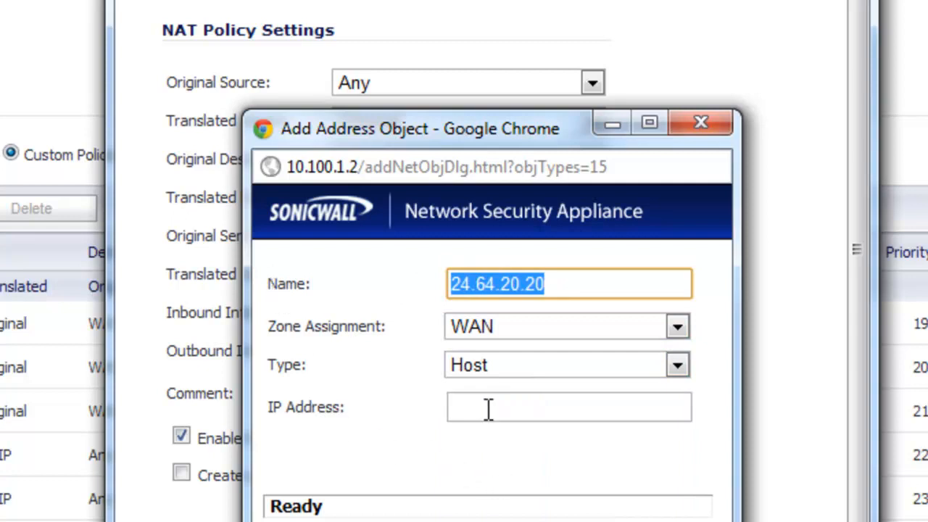
{"action": "type", "text": "24.64.20.20"}
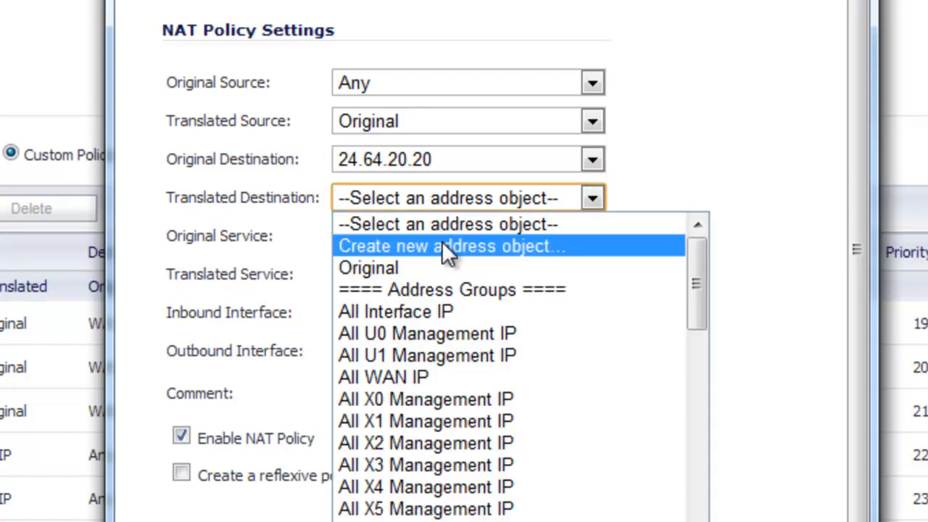
Create LAN host address object 192.168.1.5 as the translated destination.
{"action": "left_click", "coordinate": [449, 247]}
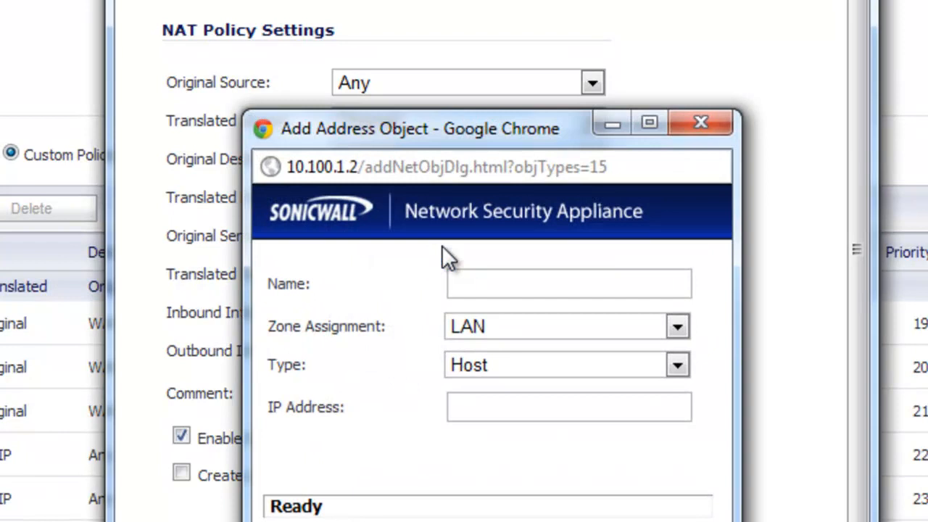
{"action": "type", "text": "192."}
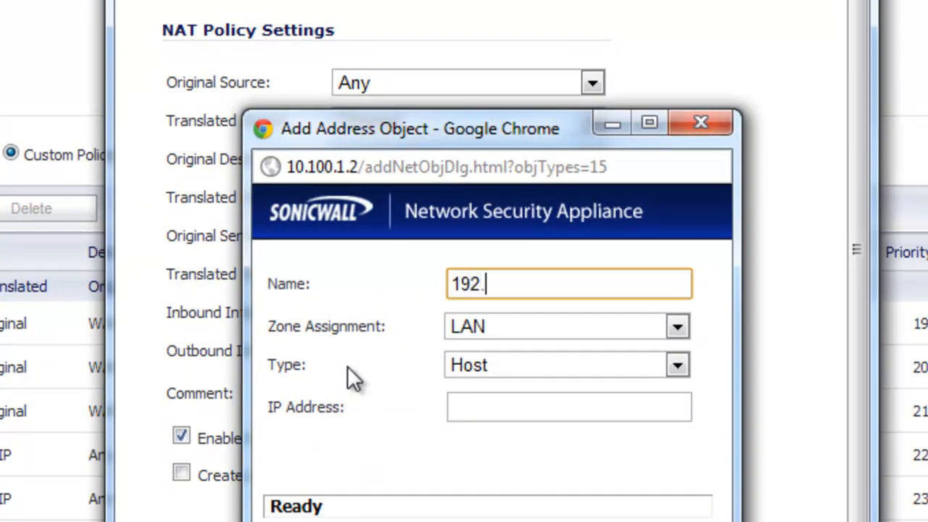
{"action": "type", "text": "168.1.5"}
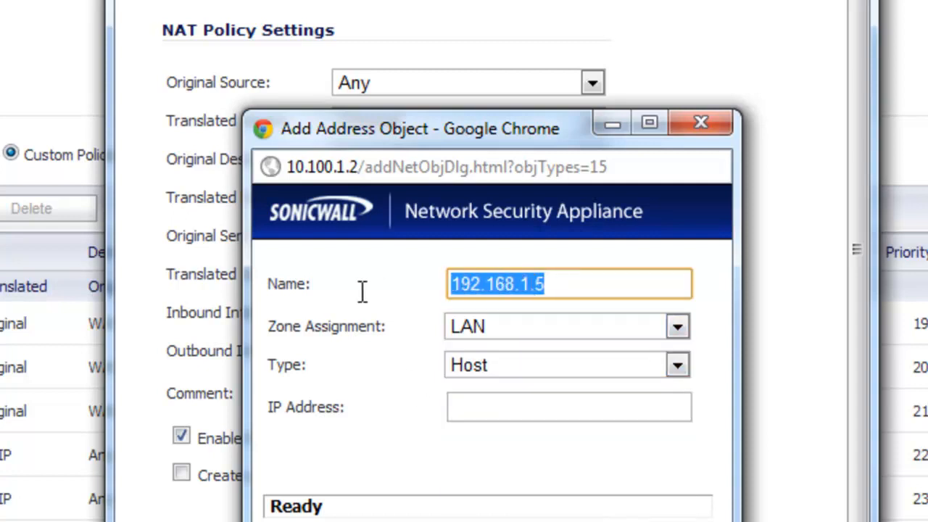
{"action": "mouse_move", "coordinate": [499, 405]}
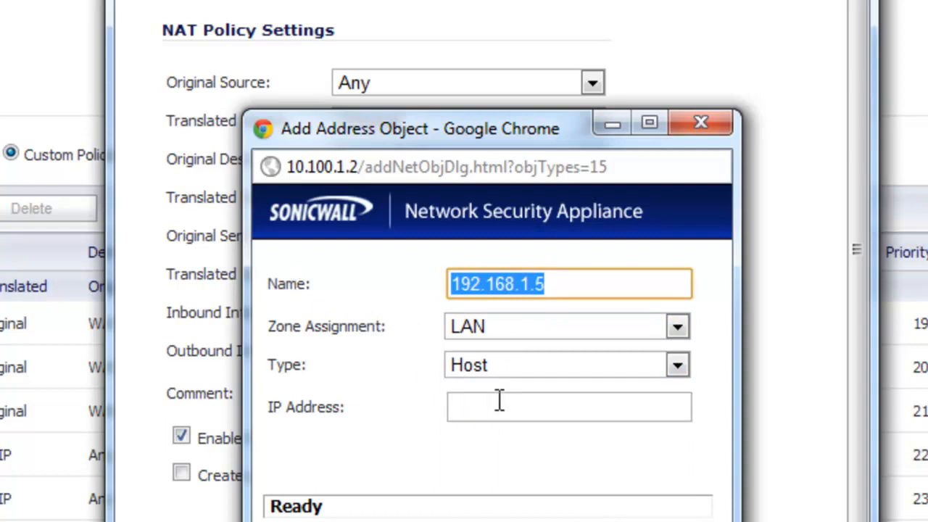
{"action": "type", "text": "192.168.1.5"}
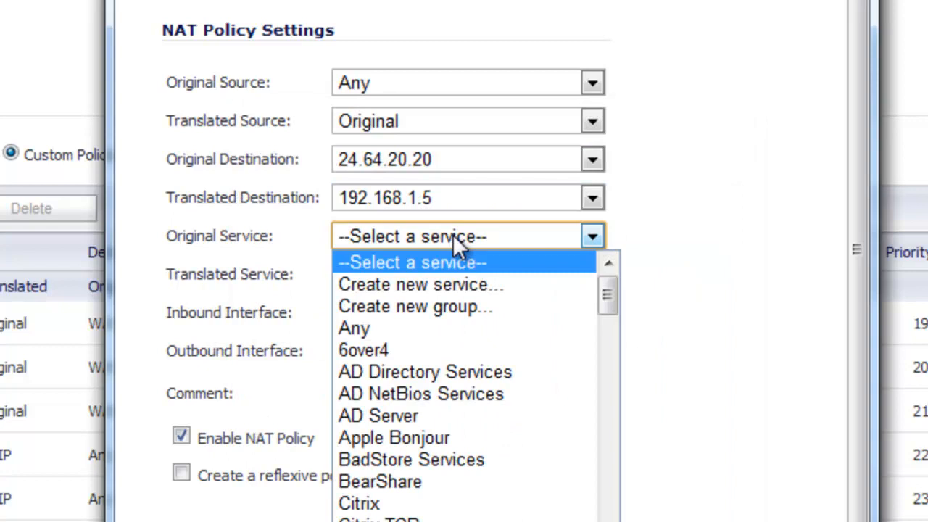
Set Original Service Any, Translated Service Original, and Inbound Interface X0.
{"action": "left_click", "coordinate": [353, 327]}
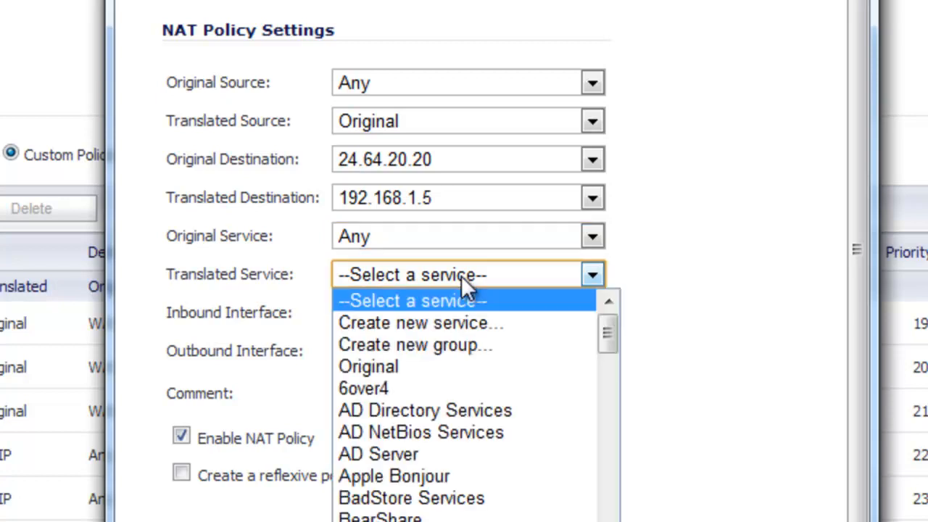
{"action": "left_click", "coordinate": [368, 367]}
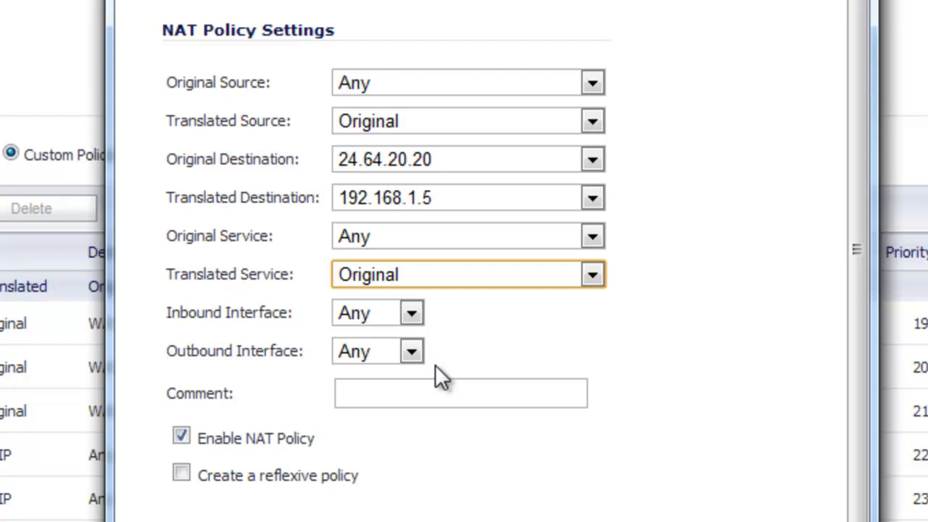
{"action": "left_click", "coordinate": [411, 313]}
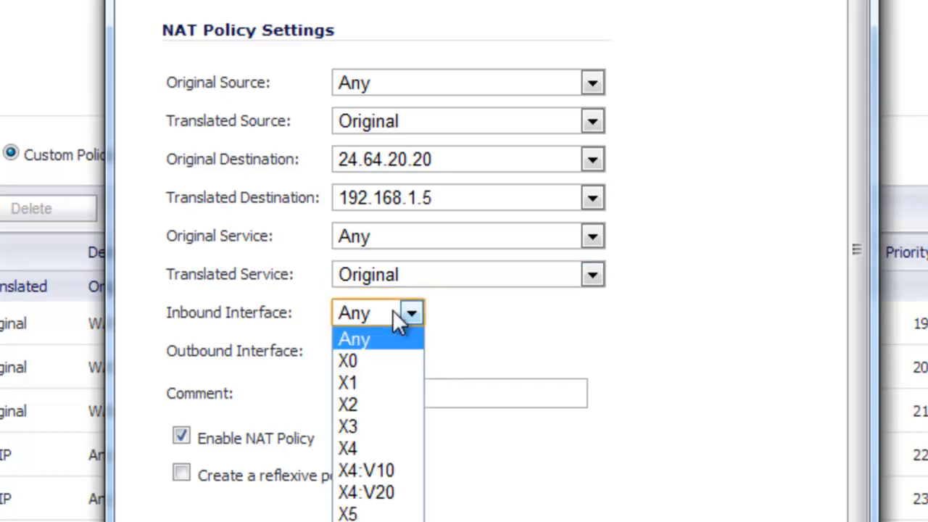
{"action": "mouse_move", "coordinate": [348, 361]}
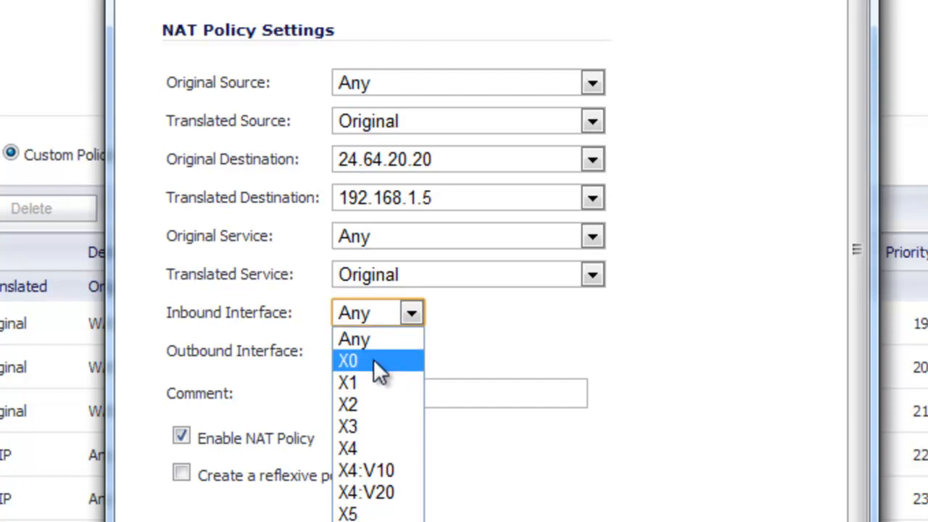
{"action": "left_click", "coordinate": [351, 358]}
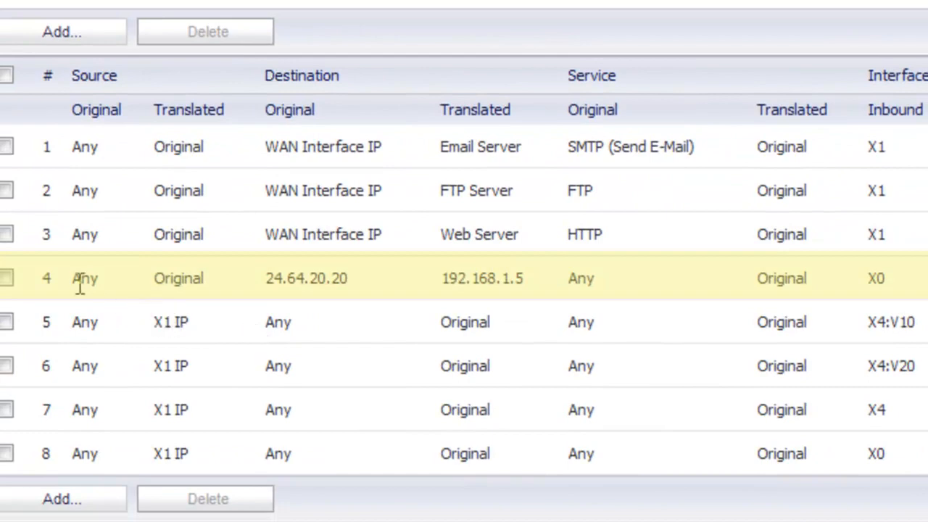
{"action": "mouse_move", "coordinate": [165, 308]}
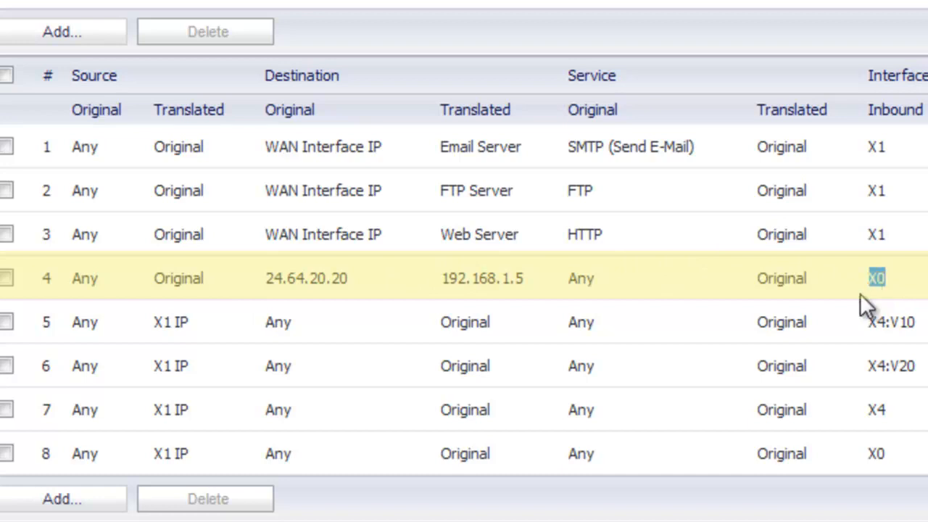
{"action": "mouse_move", "coordinate": [247, 297]}
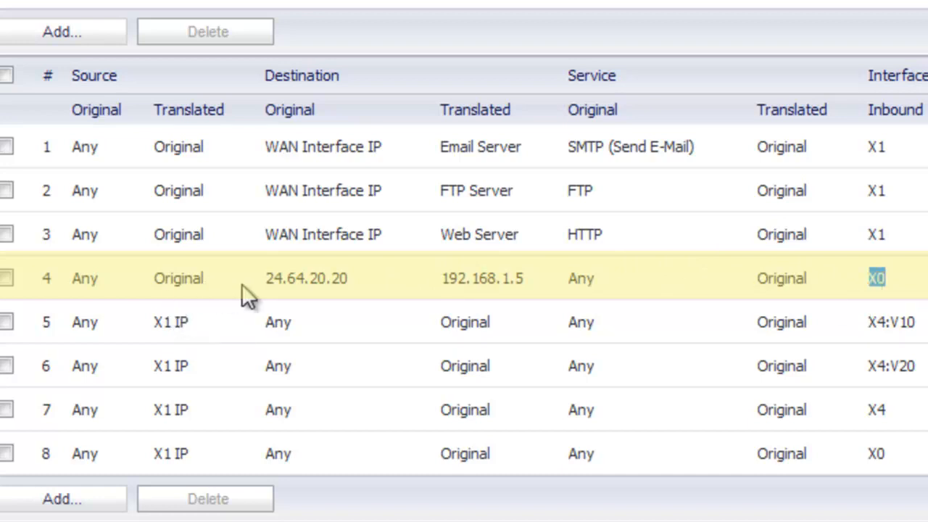
{"action": "mouse_move", "coordinate": [348, 300]}
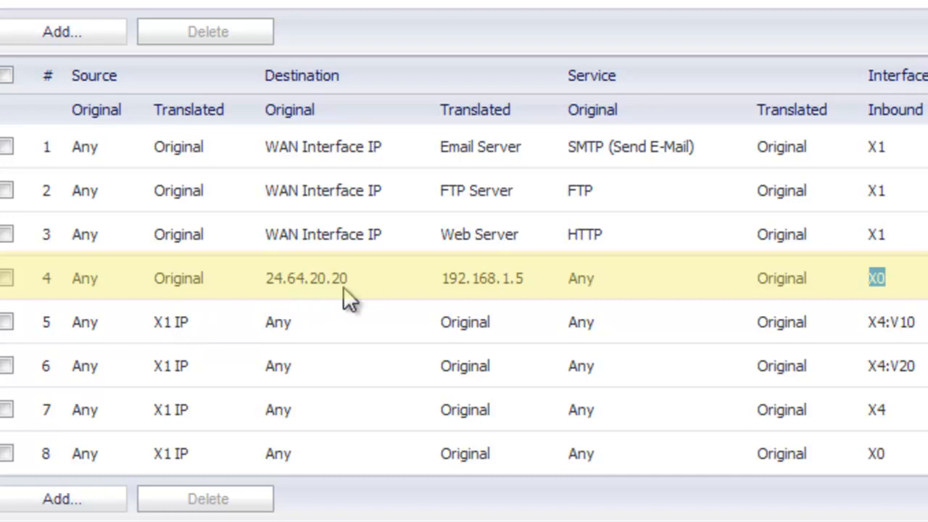
{"action": "mouse_move", "coordinate": [415, 281]}
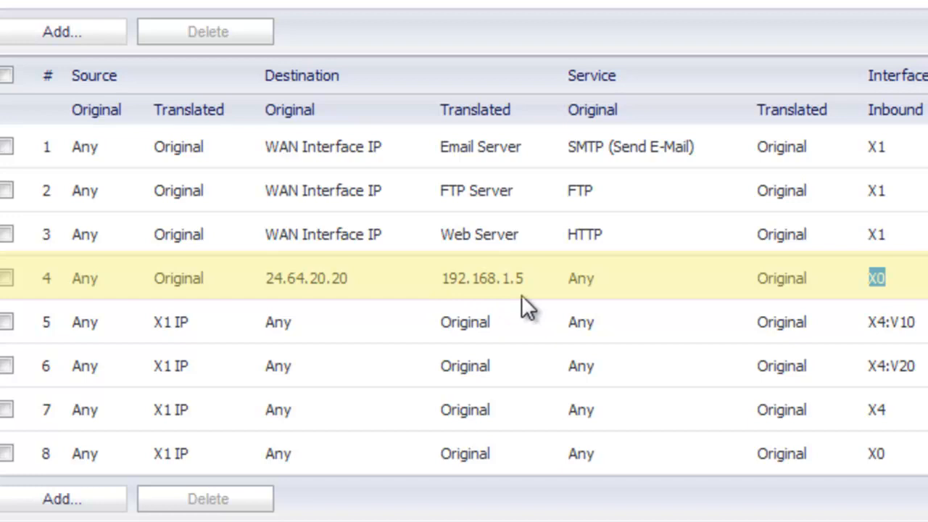
Review rule 4 in the NAT Policies table, confirming 24.64.20.20 to 192.168.1.5 with Any service.
{"action": "left_click", "coordinate": [580, 278]}
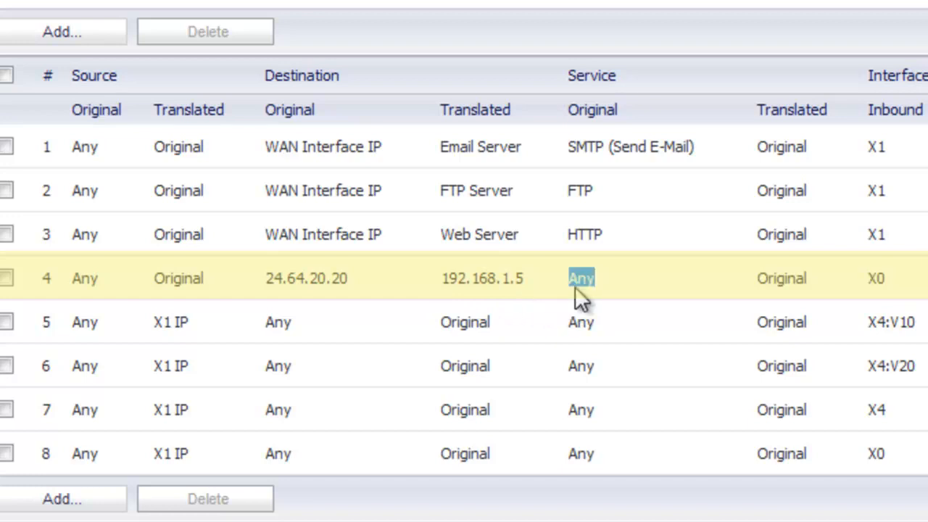